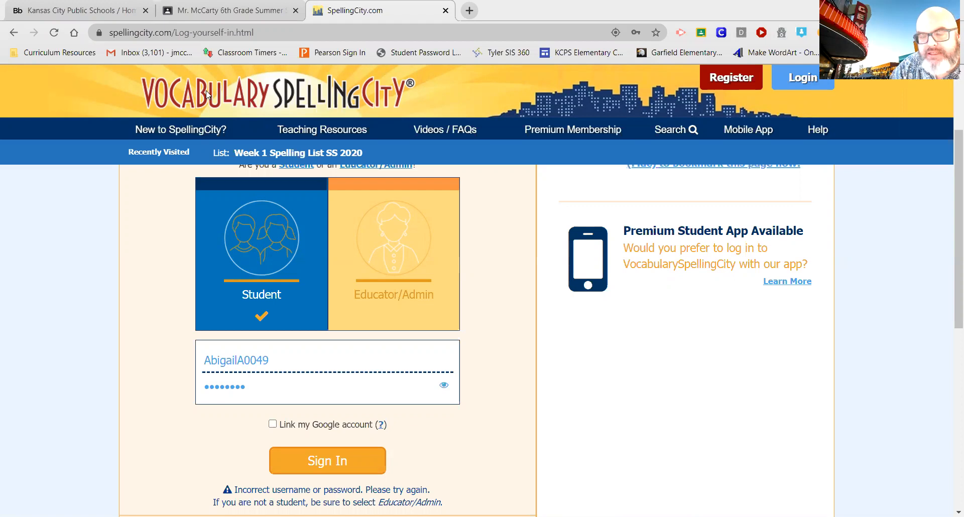
{"action": "mouse_move", "coordinate": [348, 98]}
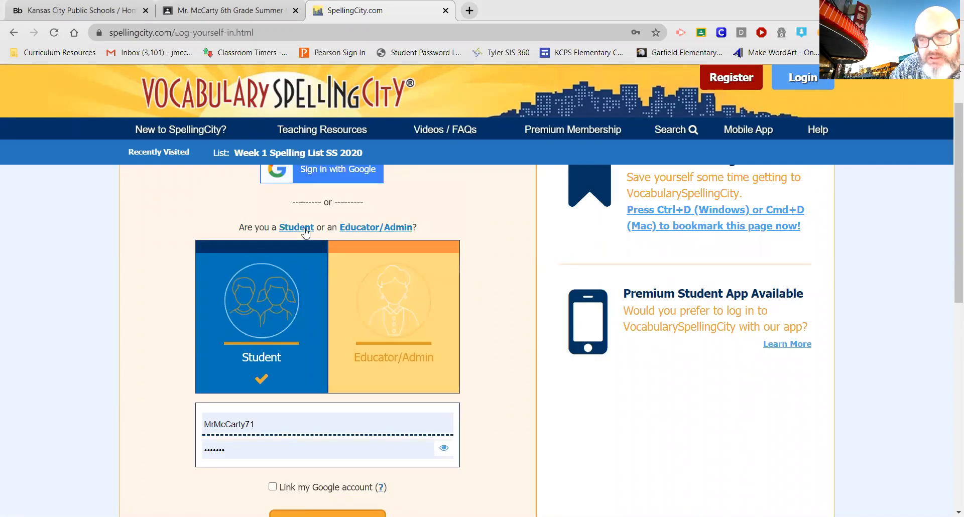
{"action": "mouse_move", "coordinate": [289, 236]}
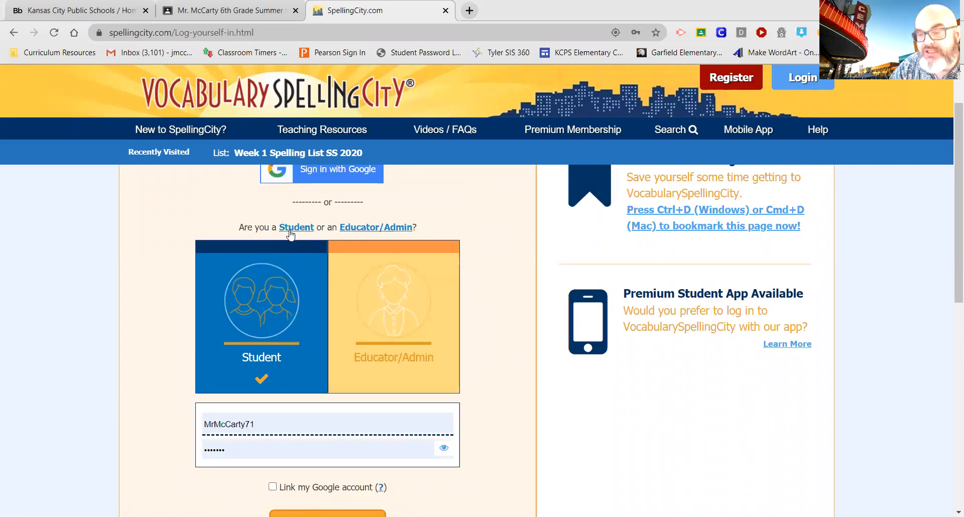
{"action": "mouse_move", "coordinate": [166, 369]}
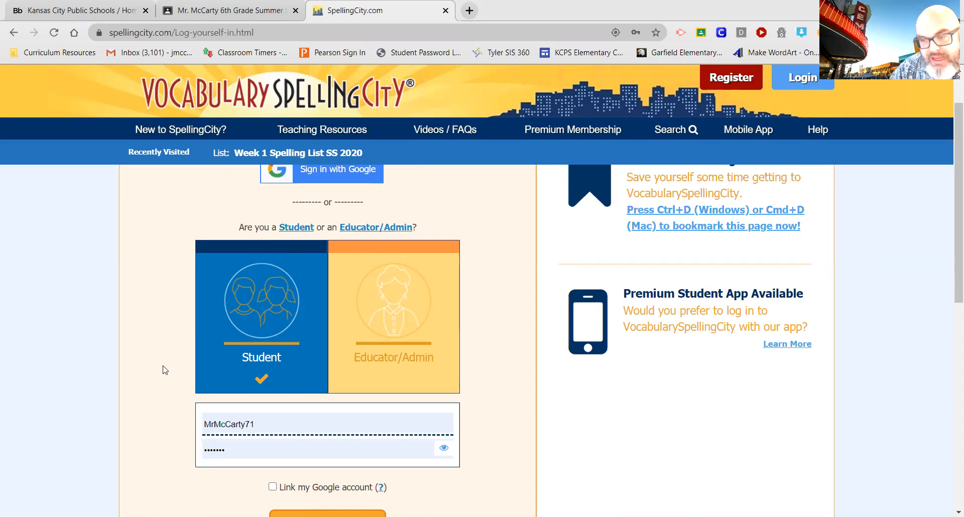
{"action": "mouse_move", "coordinate": [235, 322]}
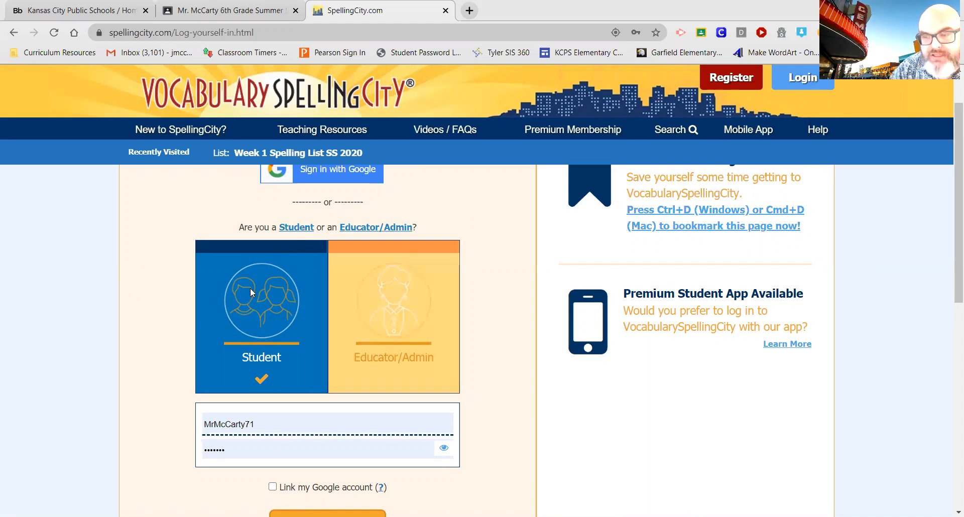
Sign in as the student with username 'Ab' and the password
{"action": "left_click", "coordinate": [259, 424]}
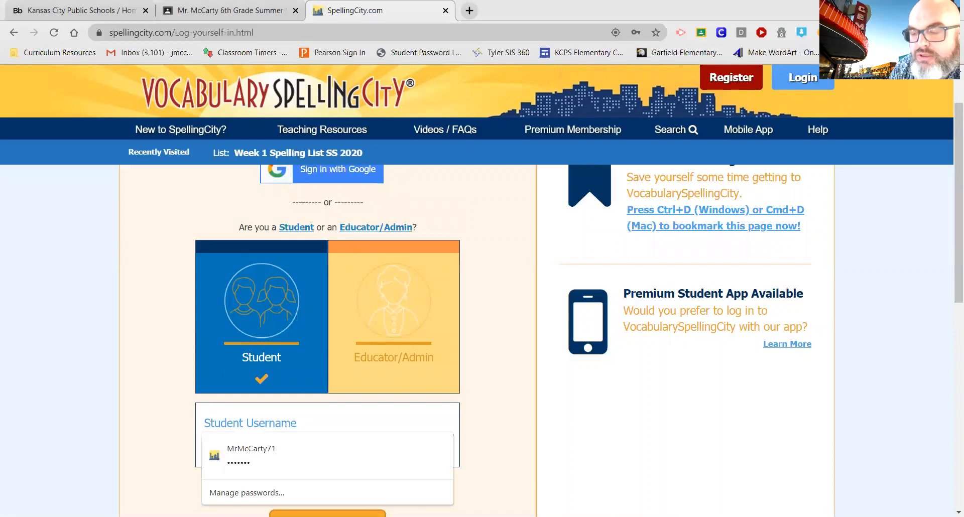
{"action": "type", "text": "AbigailA0042"}
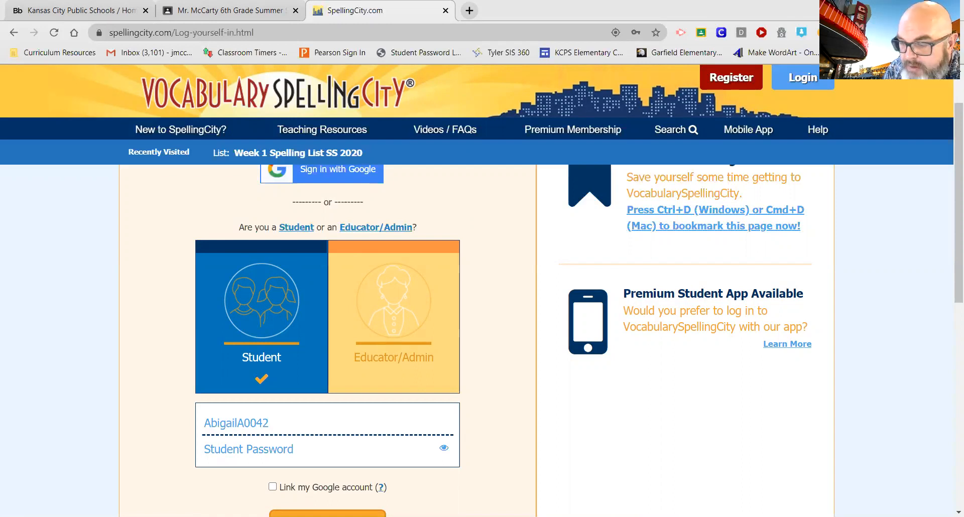
{"action": "type", "text": "••••"}
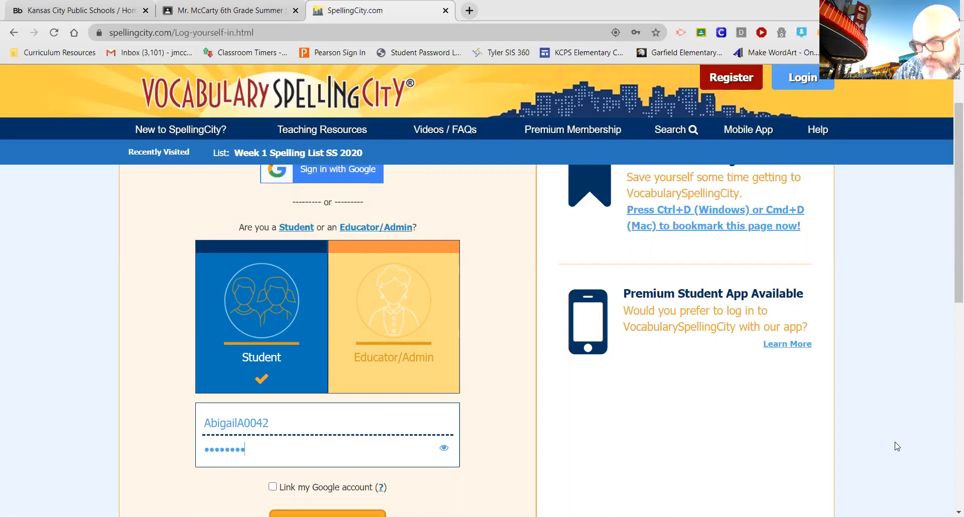
{"action": "left_click", "coordinate": [444, 448]}
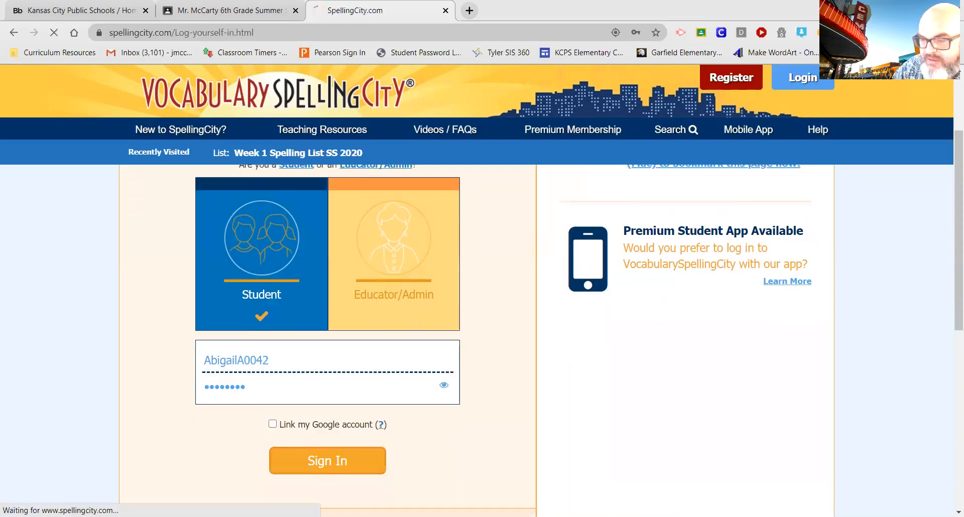
Dismiss Chrome's save-password offer and move down to the Assignments list
{"action": "left_click", "coordinate": [327, 461]}
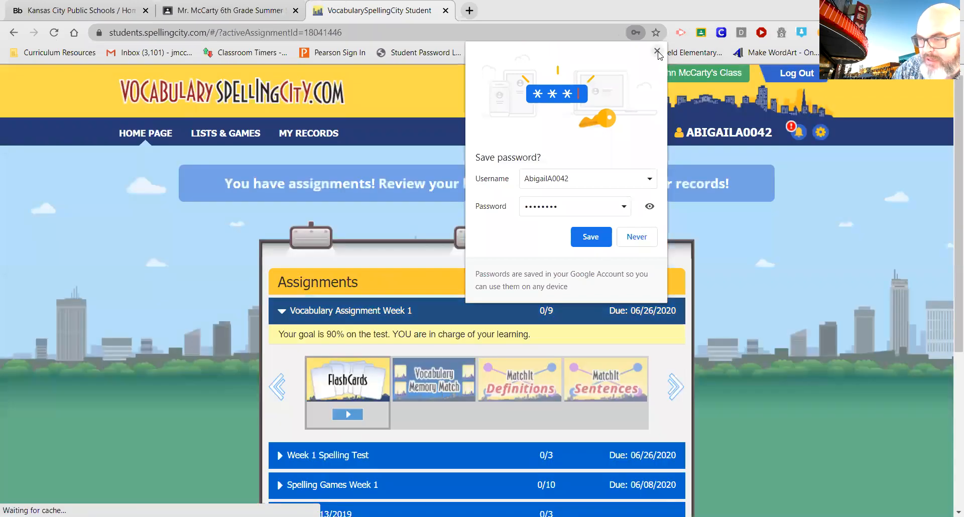
{"action": "left_click", "coordinate": [655, 52]}
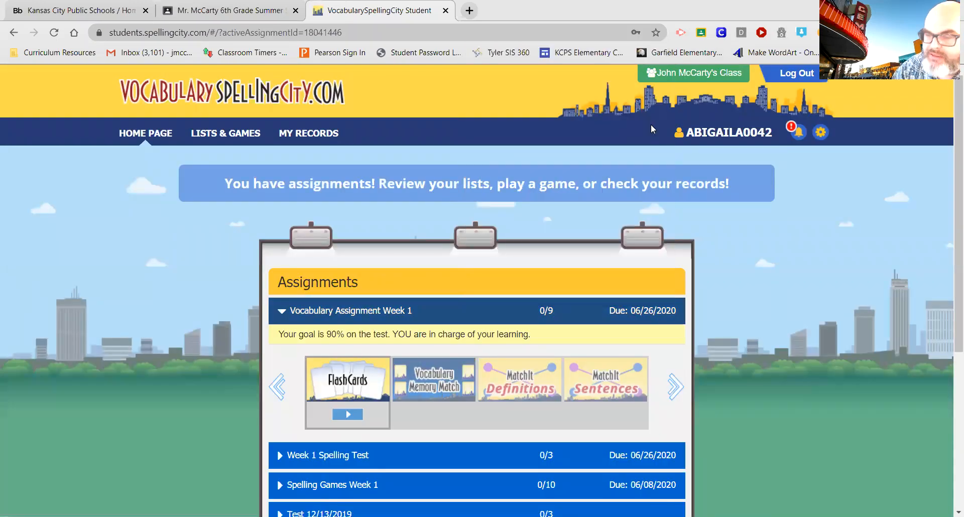
{"action": "scroll", "scroll_direction": "down", "scroll_amount": 3}
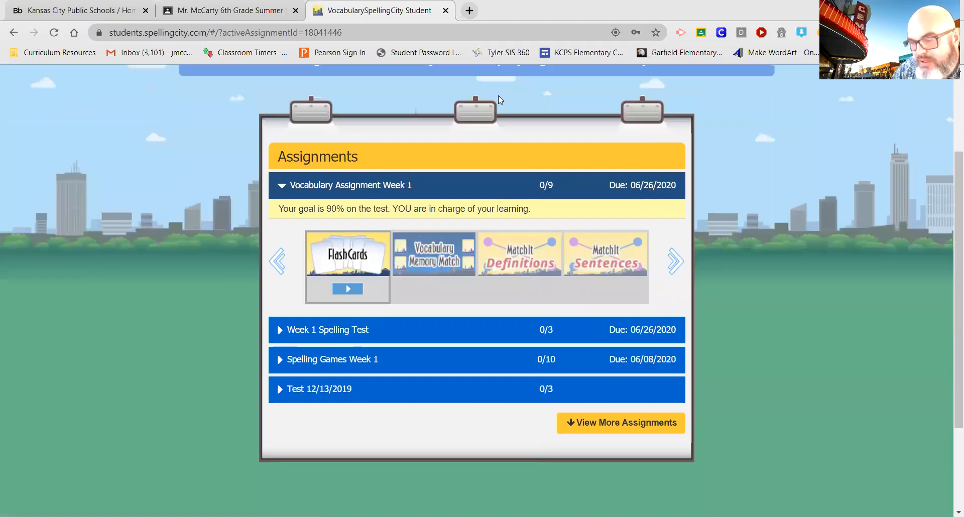
{"action": "mouse_move", "coordinate": [490, 382]}
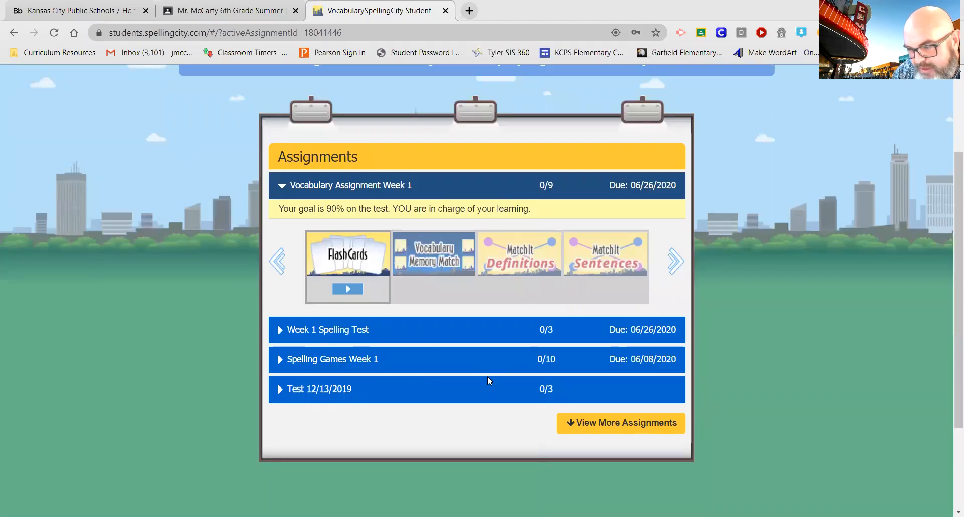
{"action": "mouse_move", "coordinate": [333, 399]}
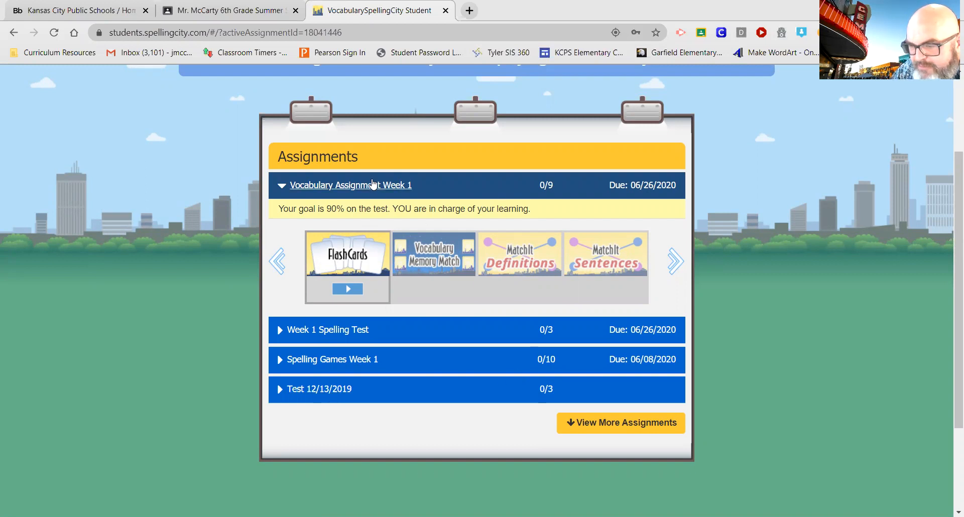
{"action": "mouse_move", "coordinate": [332, 369]}
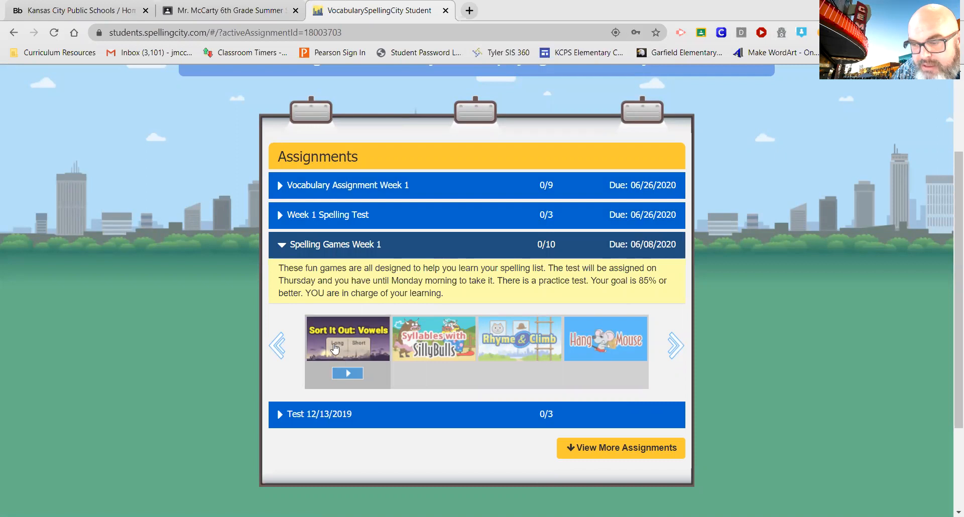
Page through the Spelling Games Week 1 carousel to Sort It Out: Vowels, Syllables with SillyBulls and Rhyme & Climb
{"action": "left_click", "coordinate": [675, 346]}
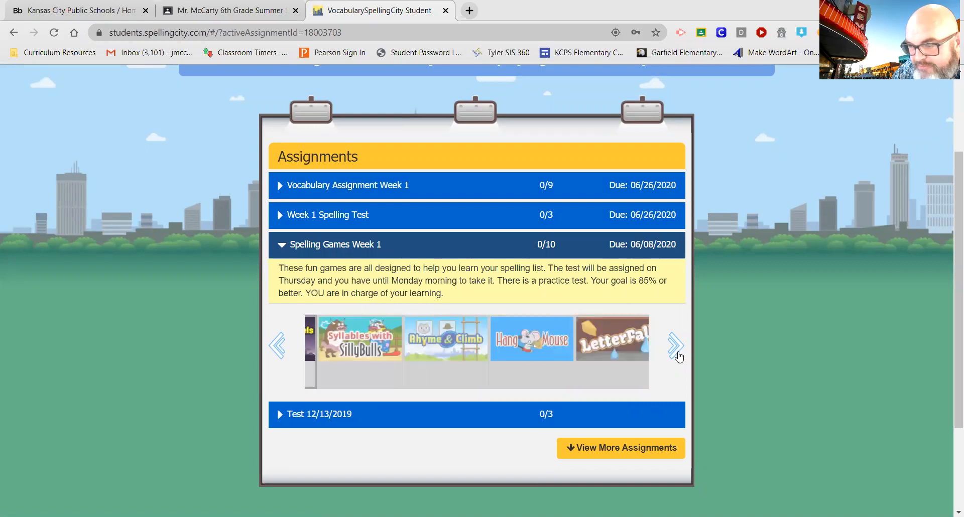
{"action": "left_click", "coordinate": [675, 345]}
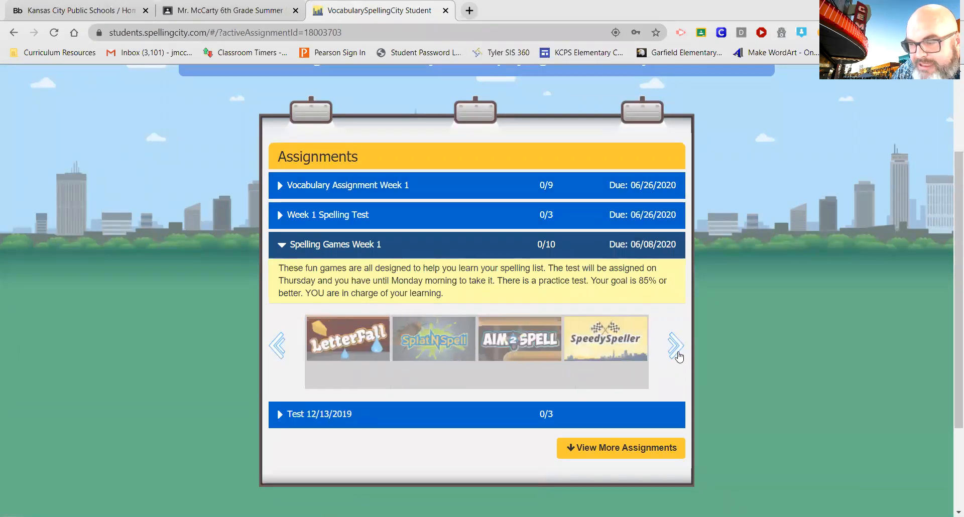
{"action": "left_click", "coordinate": [675, 346]}
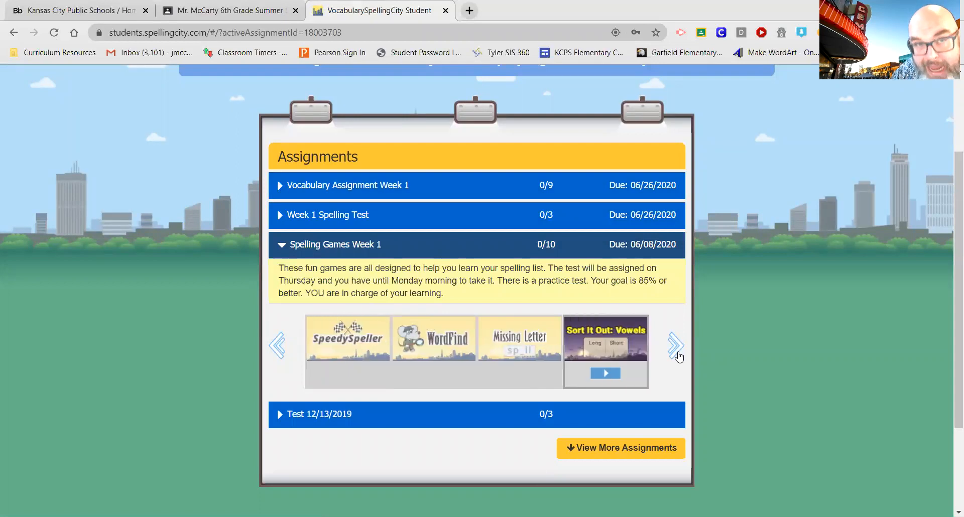
{"action": "mouse_move", "coordinate": [233, 367]}
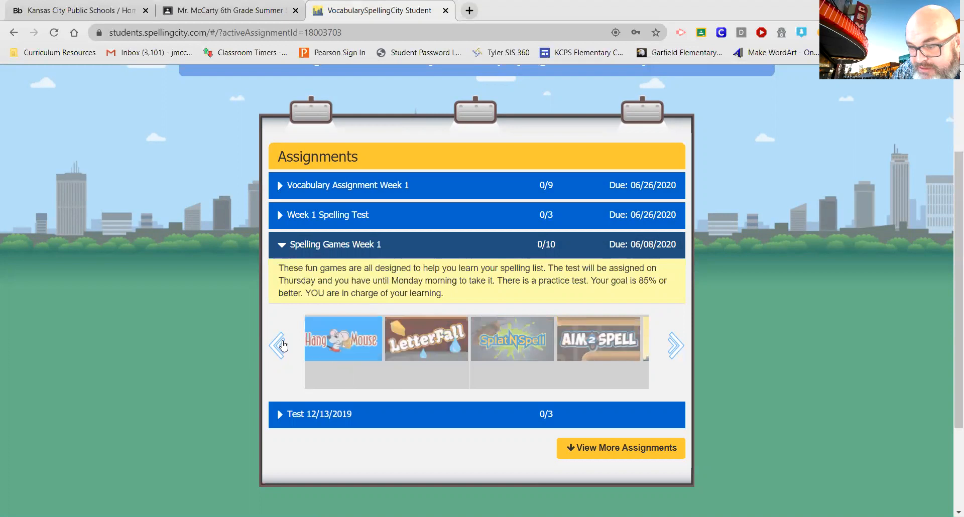
{"action": "left_click", "coordinate": [675, 345]}
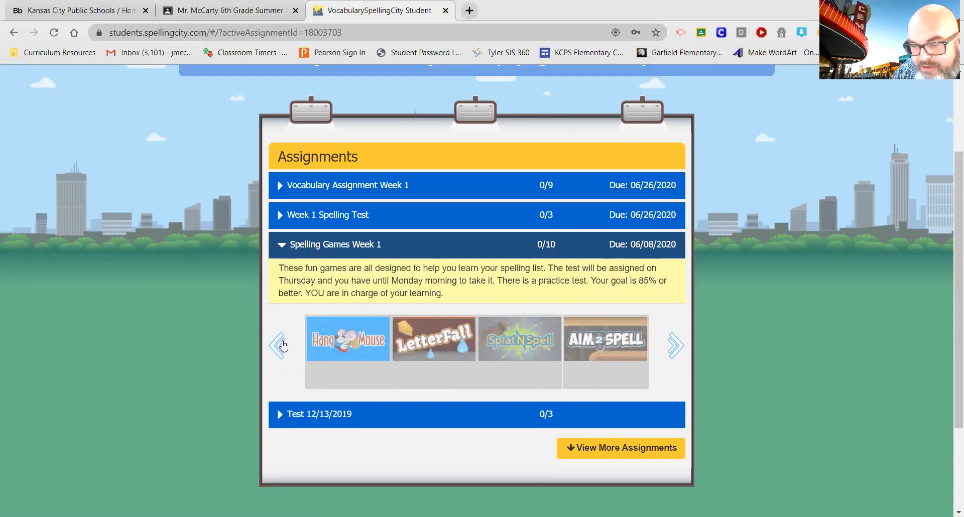
{"action": "left_click", "coordinate": [676, 346]}
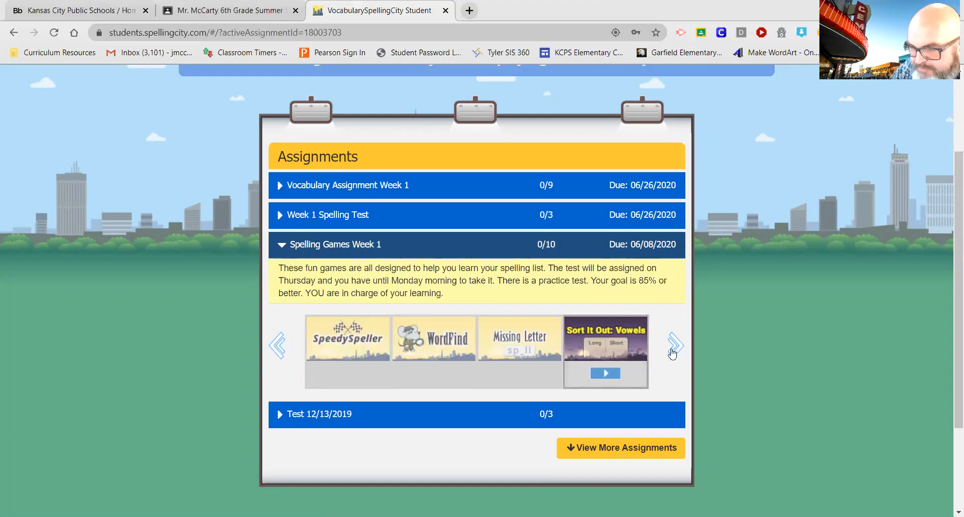
{"action": "left_click", "coordinate": [675, 346]}
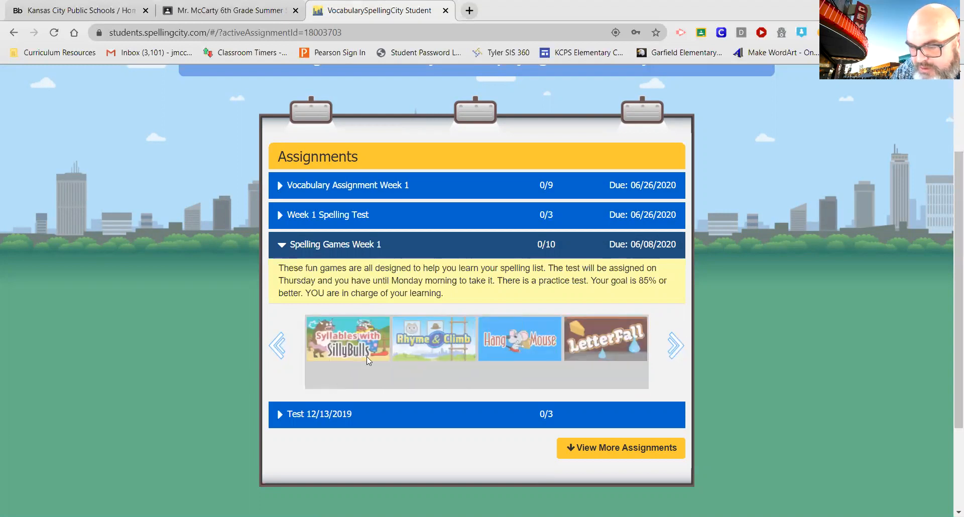
{"action": "mouse_move", "coordinate": [277, 348]}
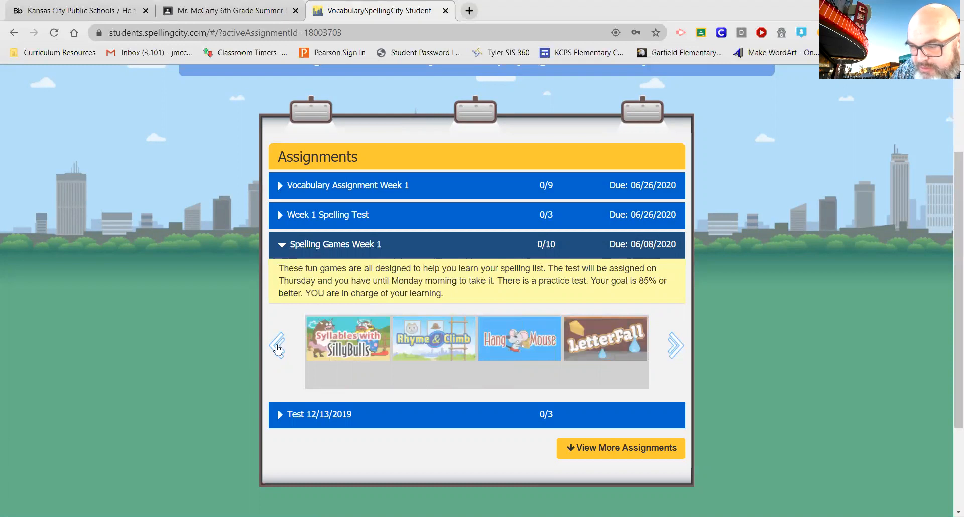
{"action": "left_click", "coordinate": [278, 349]}
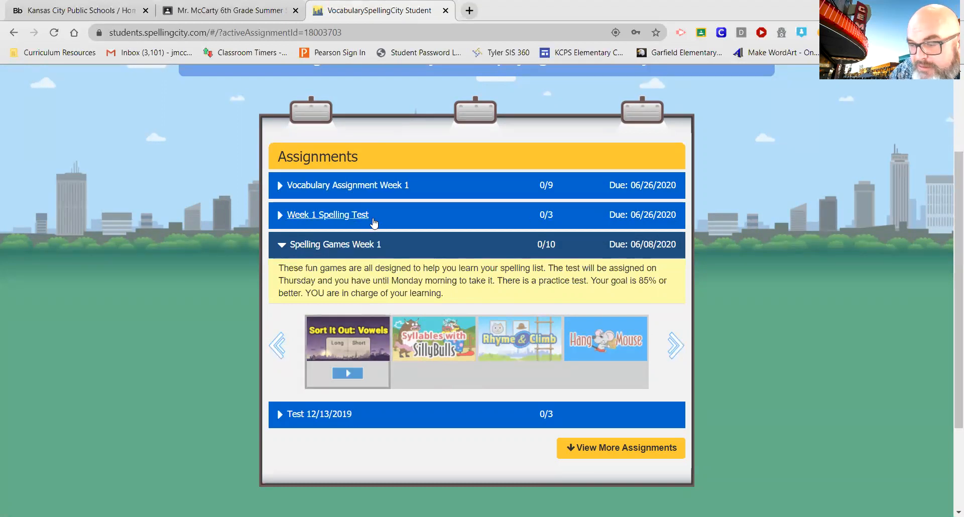
Expand Week 1 Spelling Test, then Vocabulary Assignment Week 1 with its FlashCards and Memory Match activities
{"action": "left_click", "coordinate": [327, 215]}
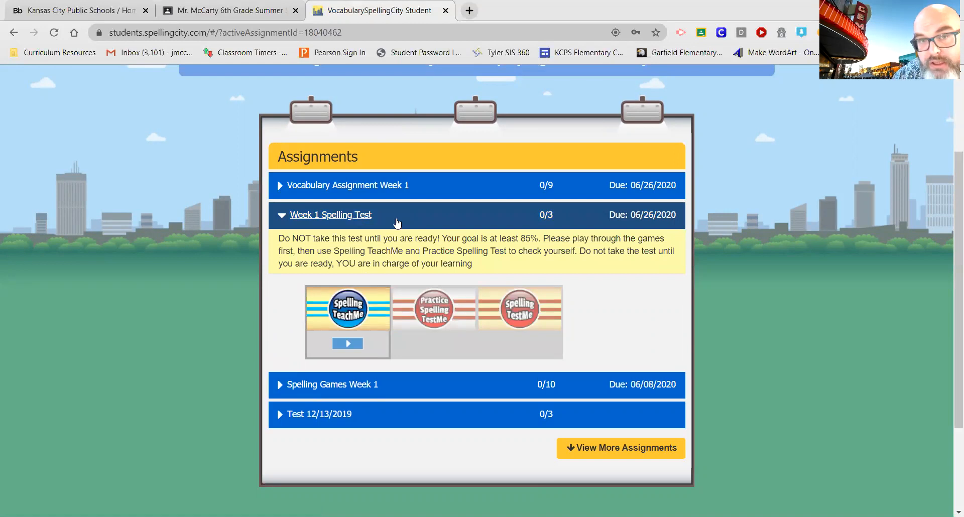
{"action": "mouse_move", "coordinate": [410, 222]}
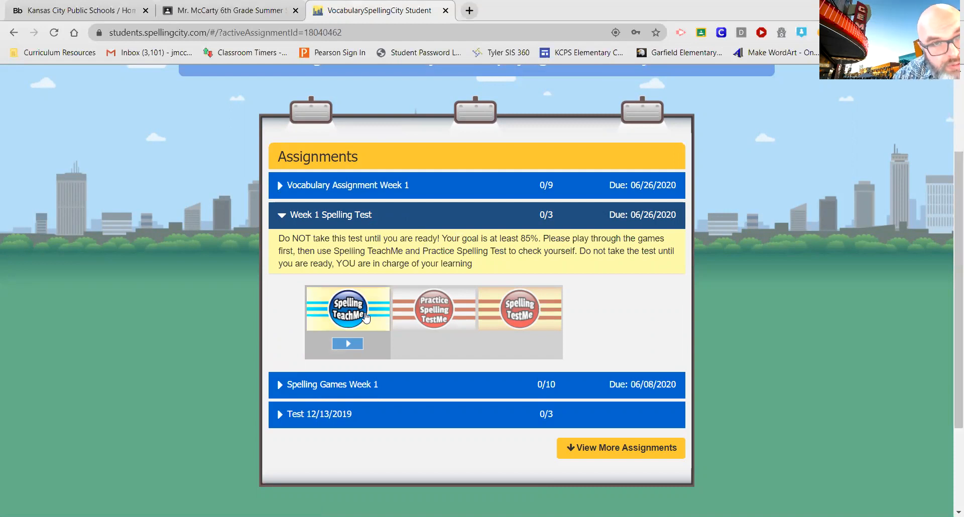
{"action": "mouse_move", "coordinate": [432, 316]}
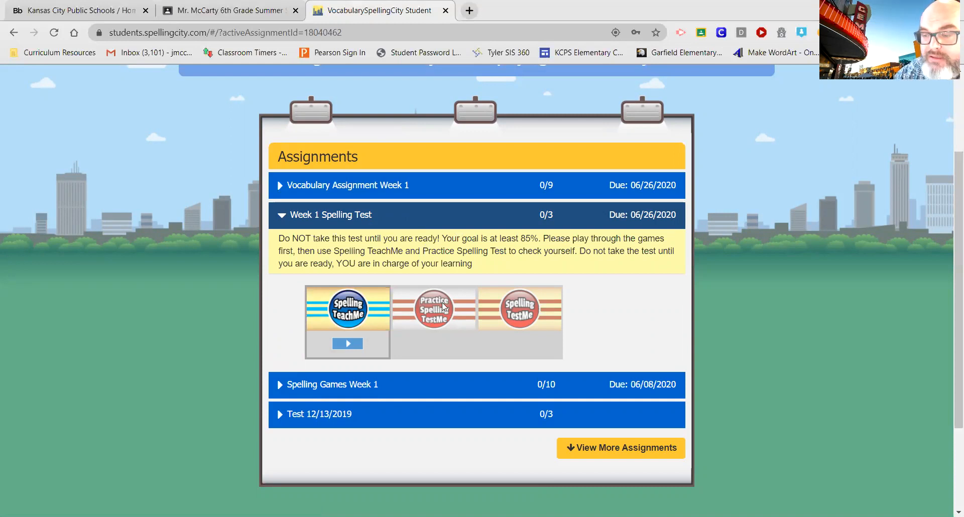
{"action": "mouse_move", "coordinate": [516, 336]}
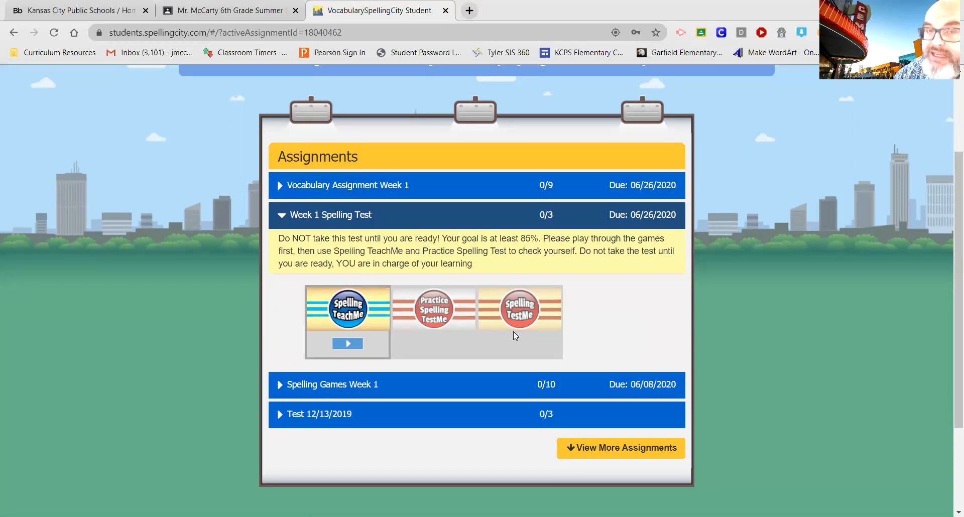
{"action": "mouse_move", "coordinate": [333, 155]}
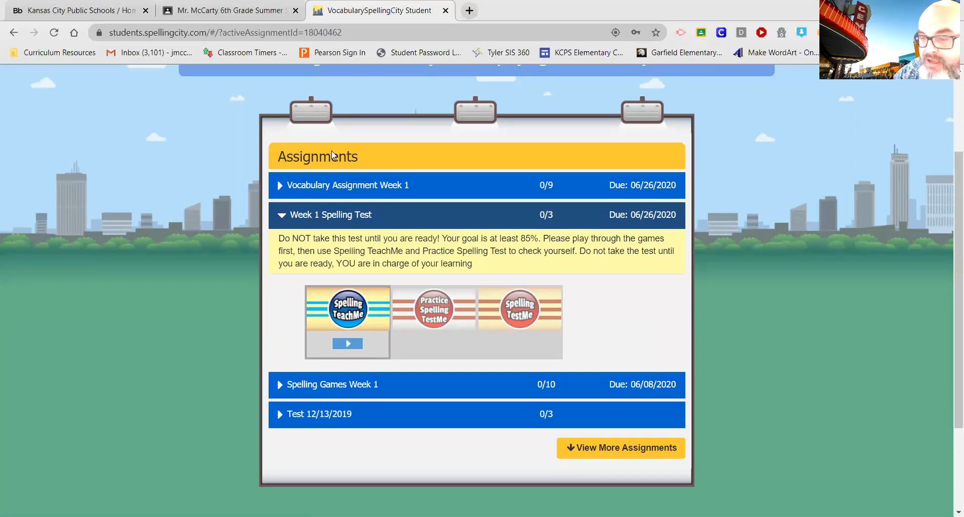
{"action": "left_click", "coordinate": [348, 186]}
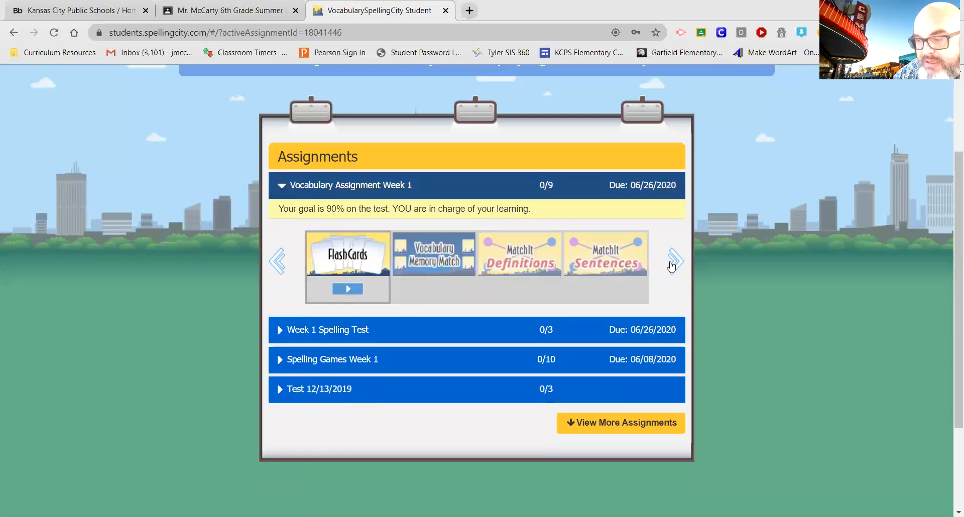
Page the Week 1 vocabulary carousel to Which Word? Sentences, Practice Vocab TestMe, Vocab TestMe and FlashCards
{"action": "left_click", "coordinate": [673, 261]}
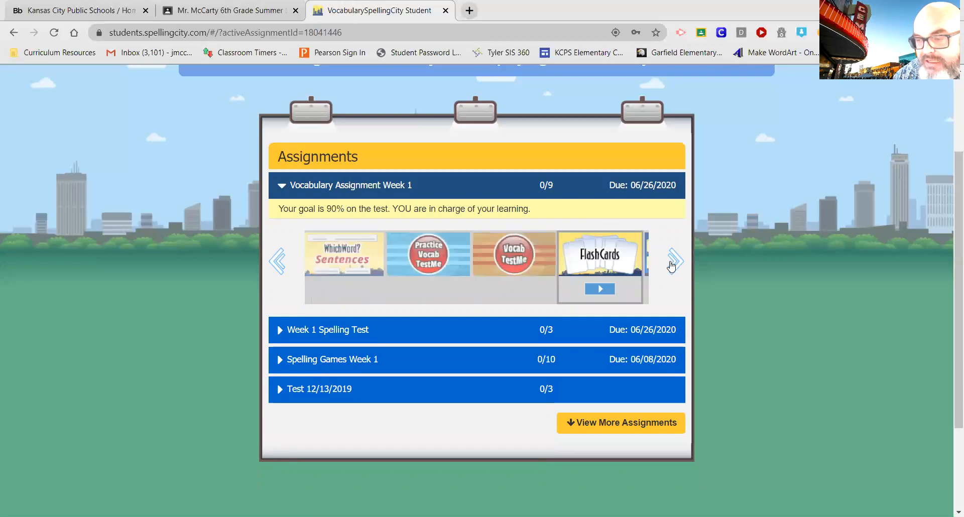
{"action": "left_click", "coordinate": [675, 261]}
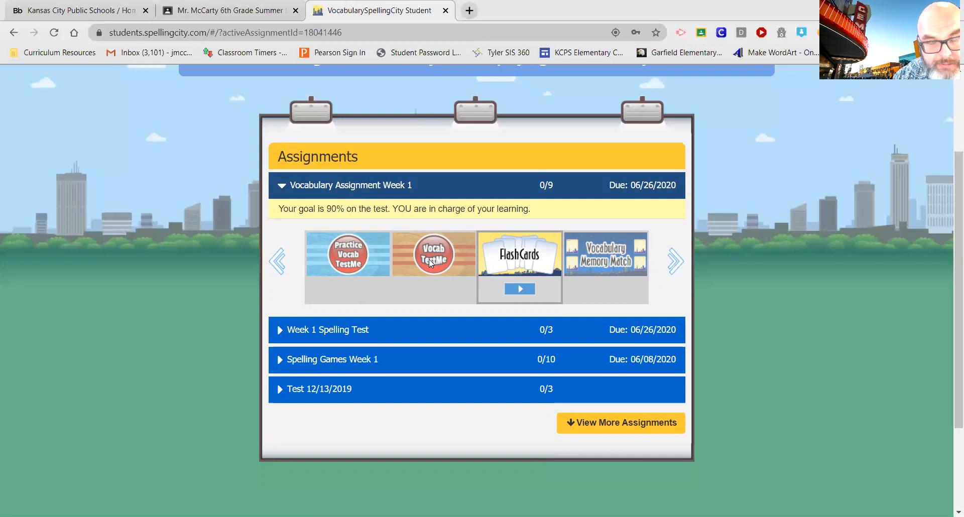
{"action": "mouse_move", "coordinate": [561, 212]}
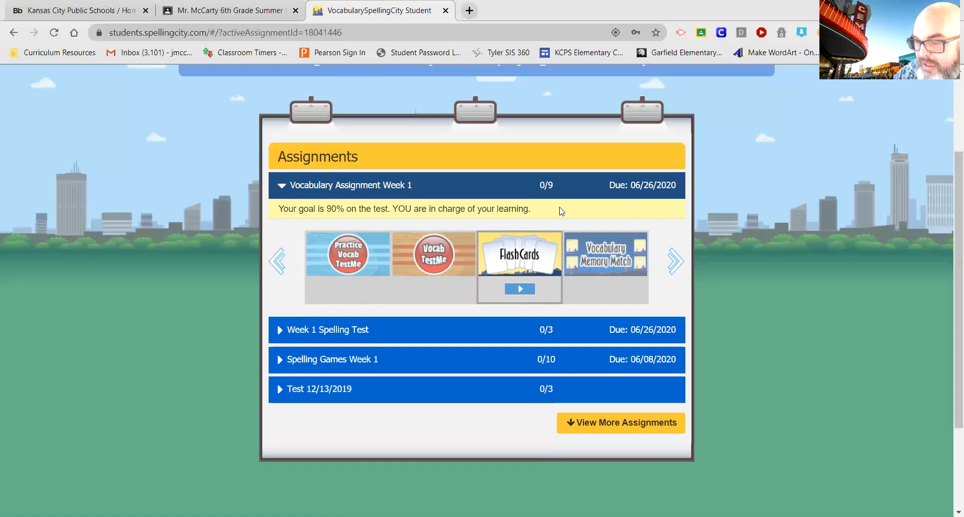
{"action": "left_click", "coordinate": [277, 261]}
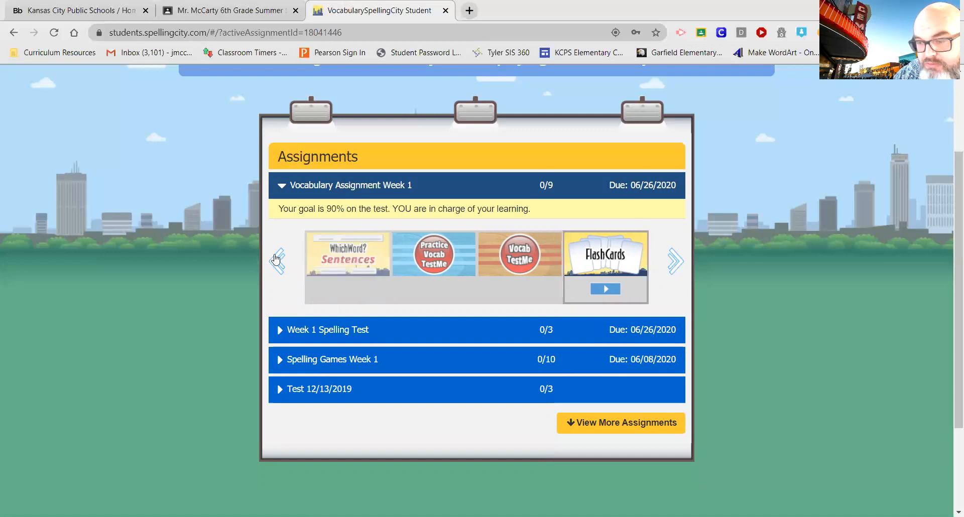
{"action": "left_click", "coordinate": [675, 261]}
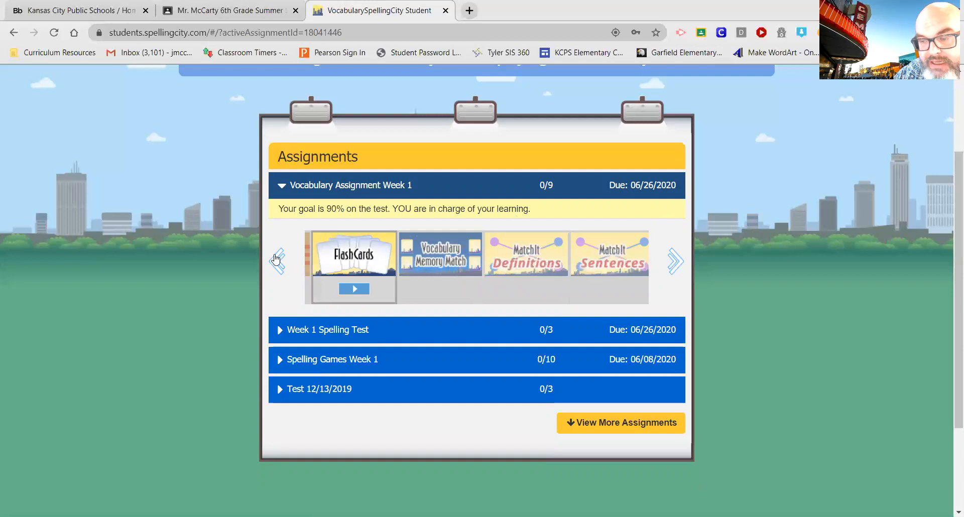
{"action": "left_click", "coordinate": [277, 262]}
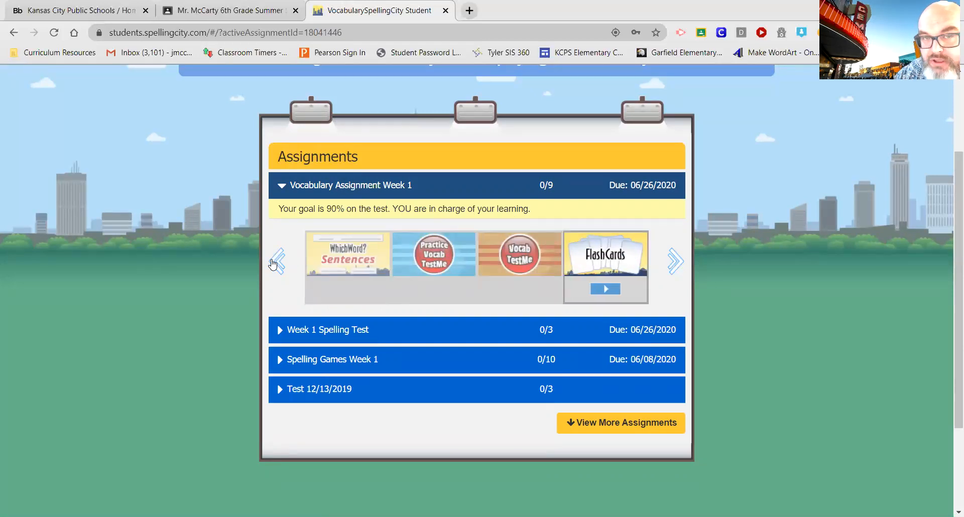